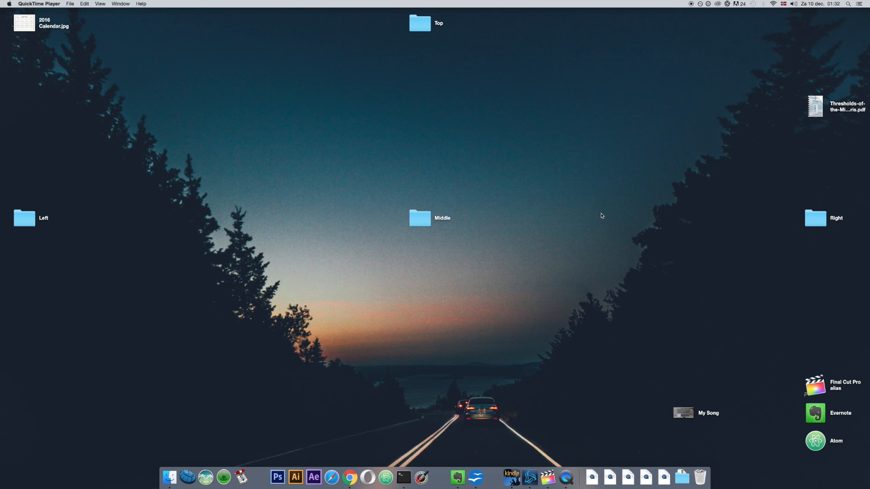
- Search Spotlight for 'network Utility' to launch the app
{"action": "key", "text": "cmd+space"}
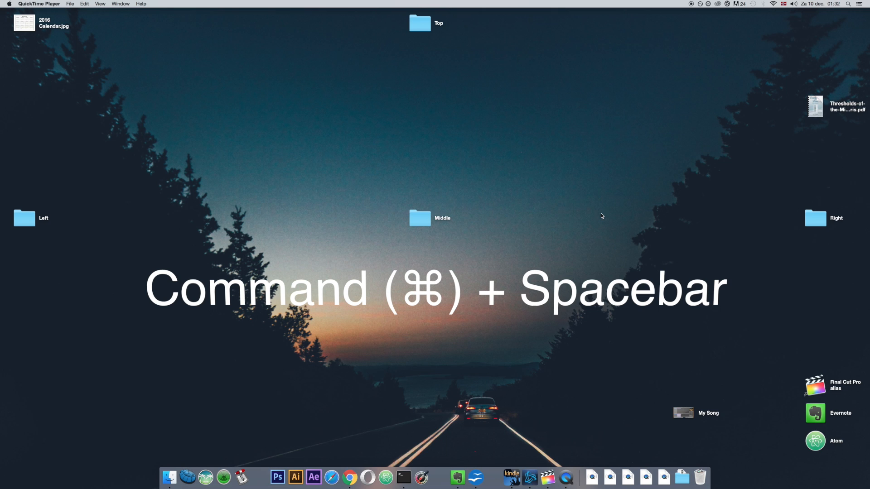
{"action": "key", "text": "cmd+space"}
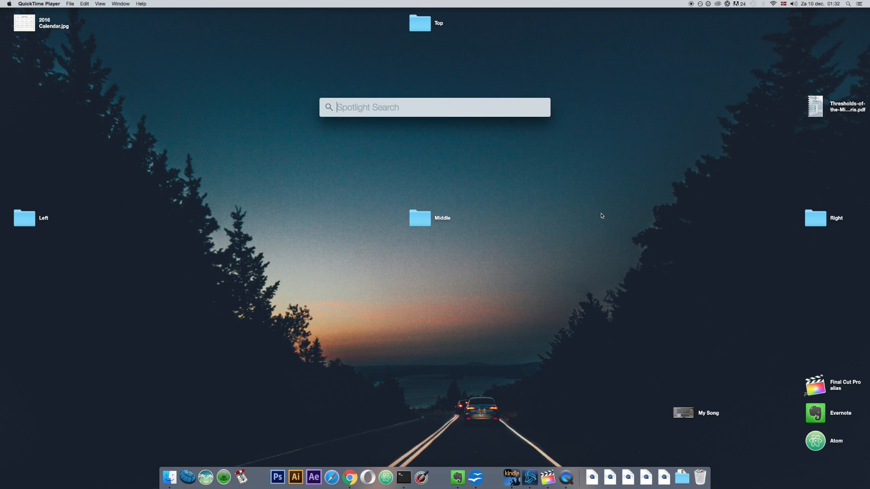
{"action": "type", "text": "network Utility"}
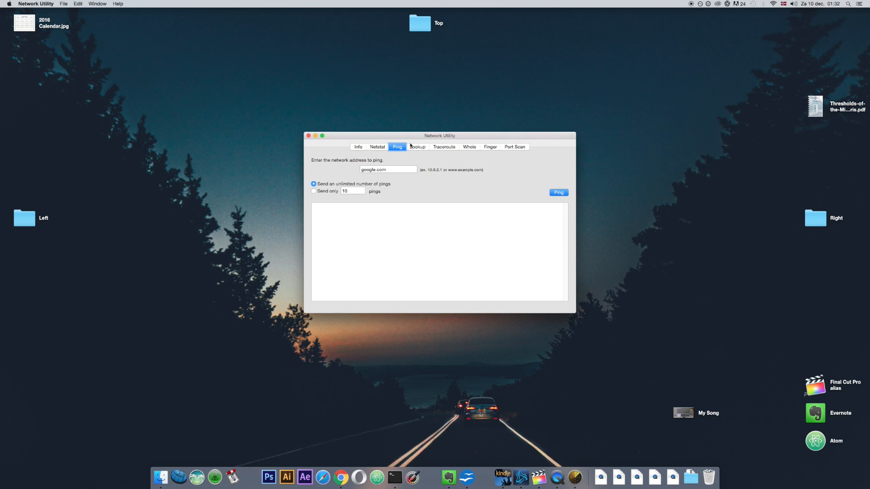
{"action": "left_click", "coordinate": [358, 147]}
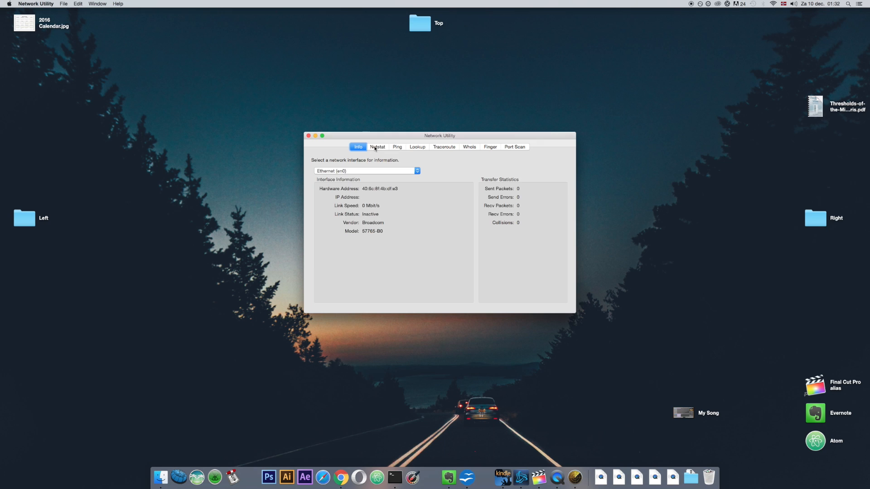
{"action": "left_click", "coordinate": [489, 147]}
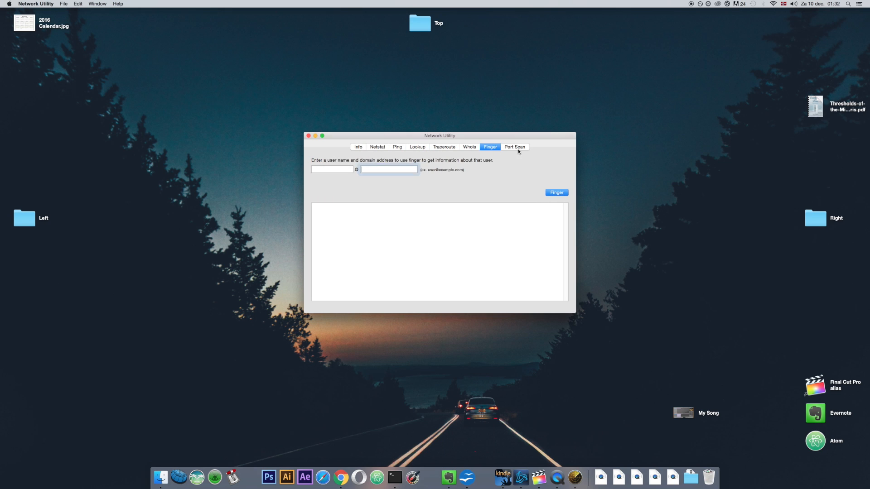
{"action": "left_click", "coordinate": [468, 147]}
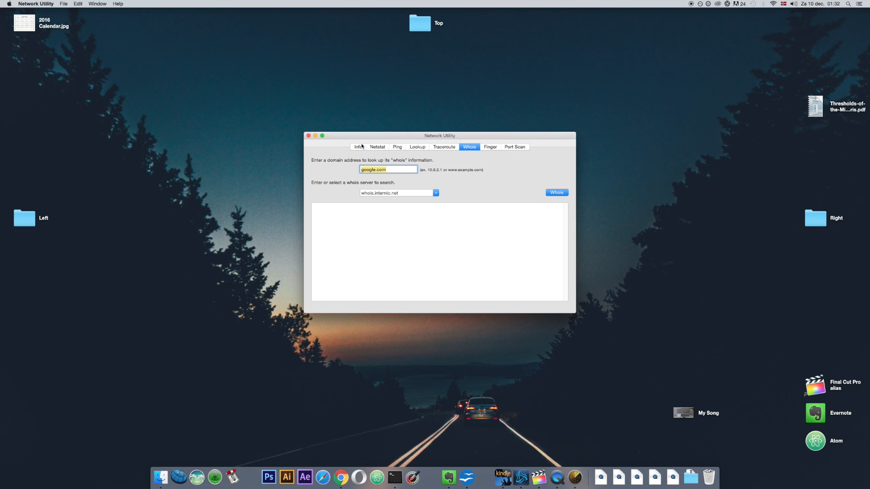
{"action": "left_click", "coordinate": [358, 146]}
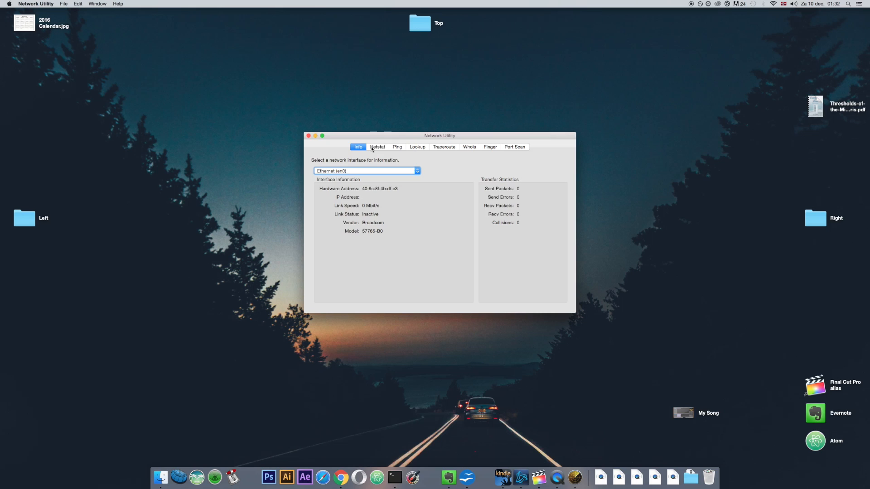
{"action": "left_click", "coordinate": [397, 146]}
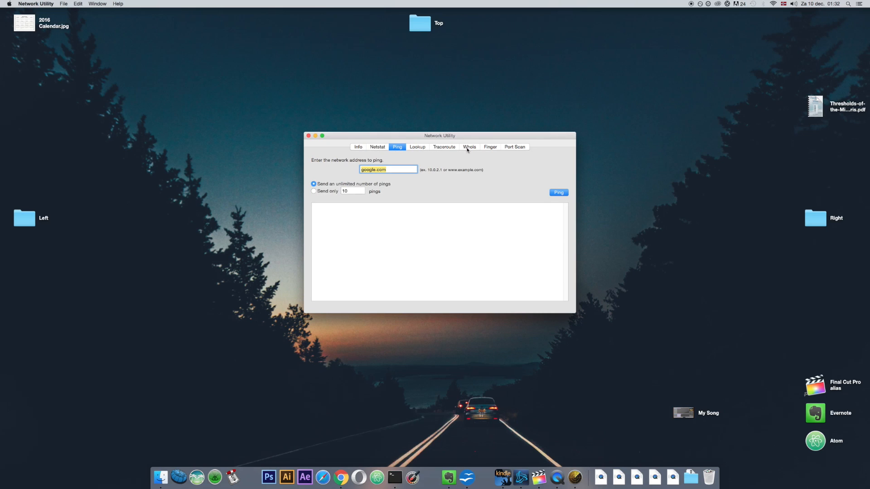
{"action": "left_click", "coordinate": [469, 147]}
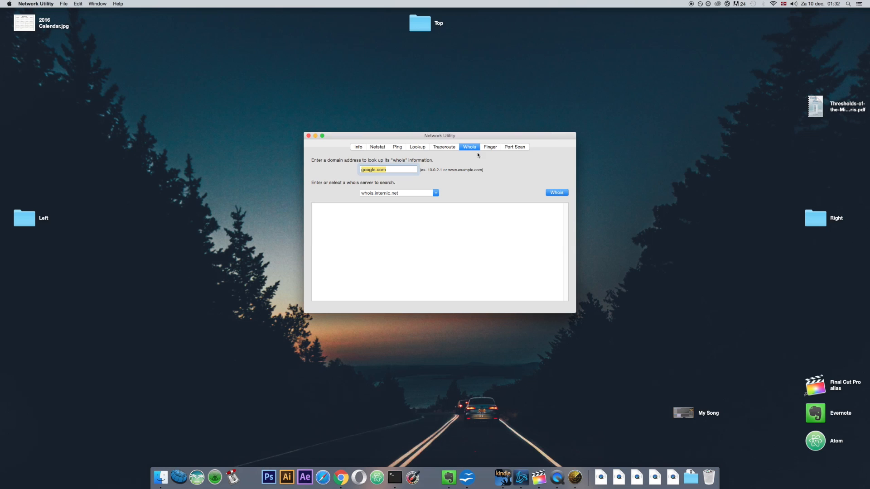
{"action": "left_click", "coordinate": [555, 192]}
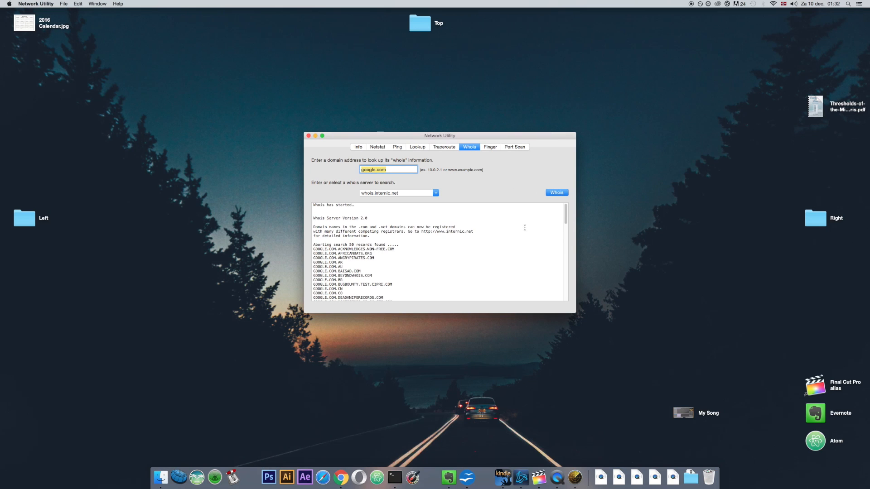
{"action": "scroll", "scroll_direction": "down", "scroll_amount": 3}
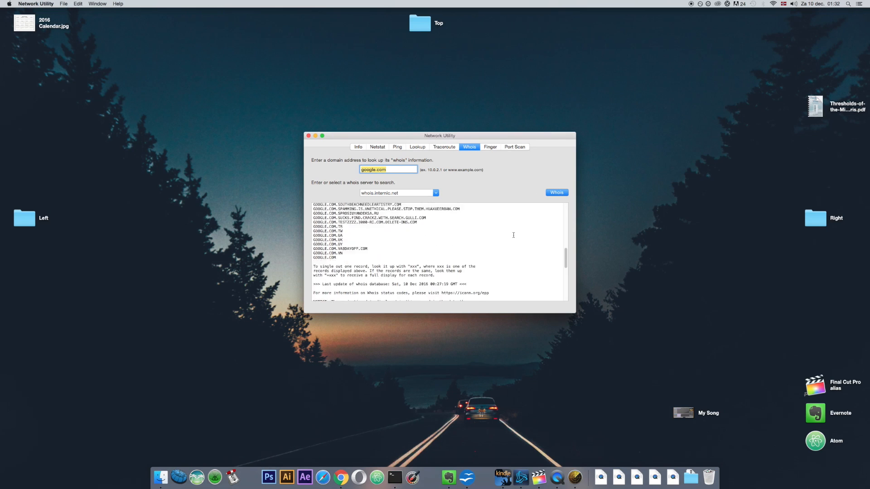
{"action": "left_click", "coordinate": [555, 192]}
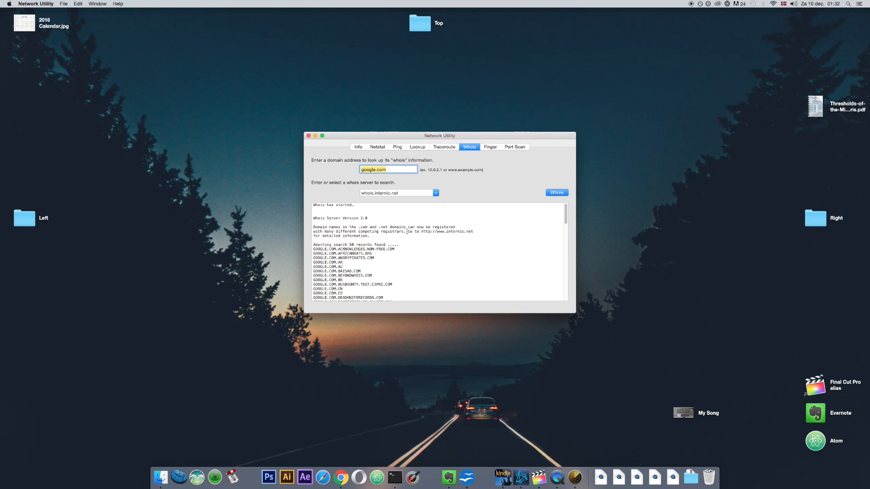
{"action": "left_click", "coordinate": [397, 147]}
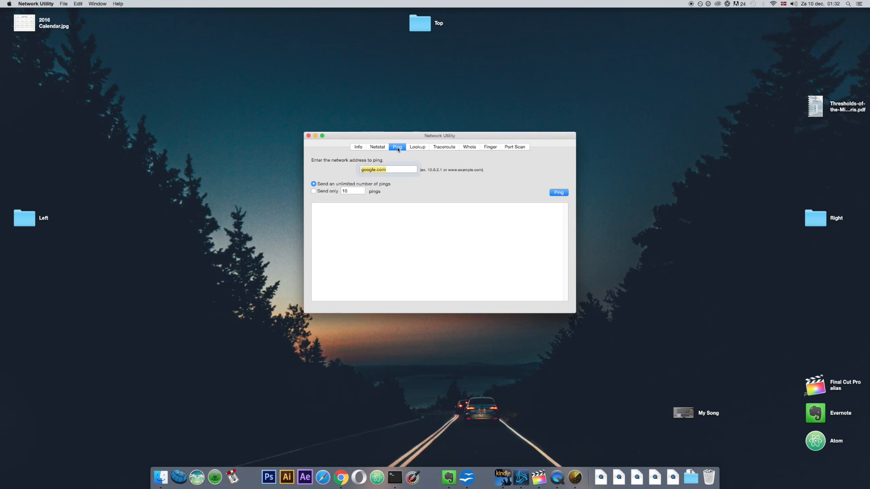
{"action": "left_click", "coordinate": [387, 169]}
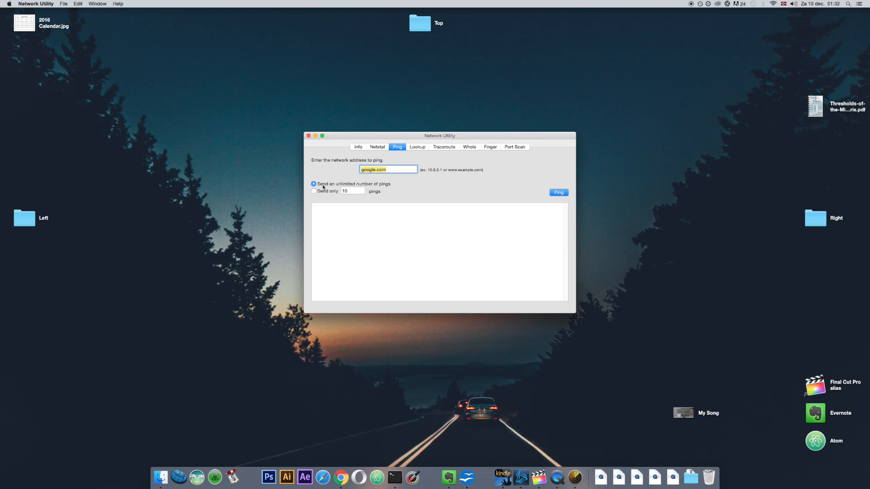
{"action": "mouse_move", "coordinate": [326, 188]}
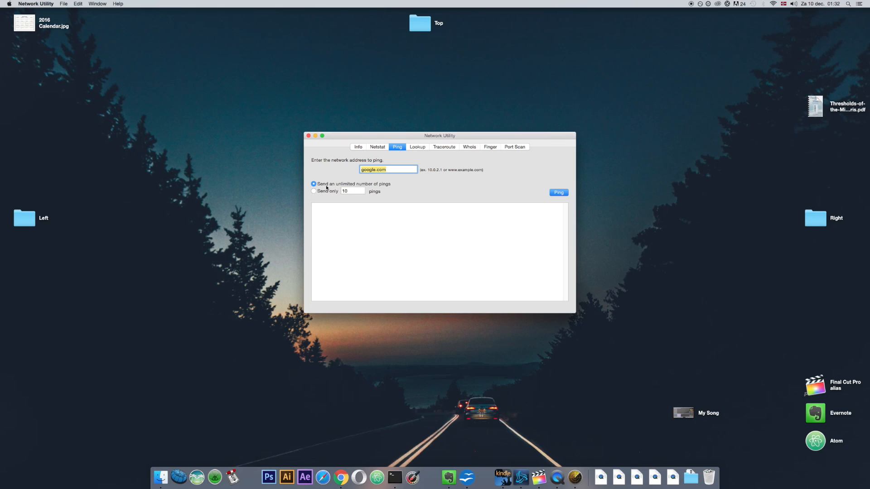
{"action": "mouse_move", "coordinate": [535, 190]}
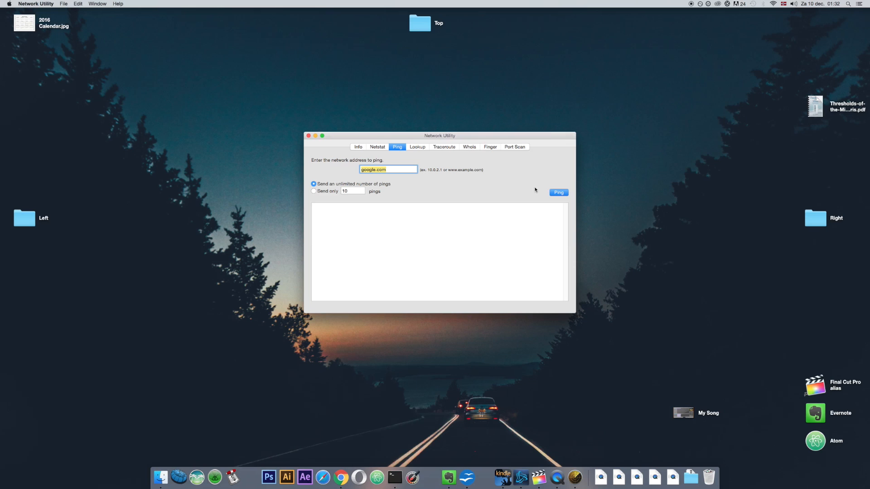
- Start the continuous ping to google.com and highlight one millisecond response time
{"action": "left_click", "coordinate": [558, 192]}
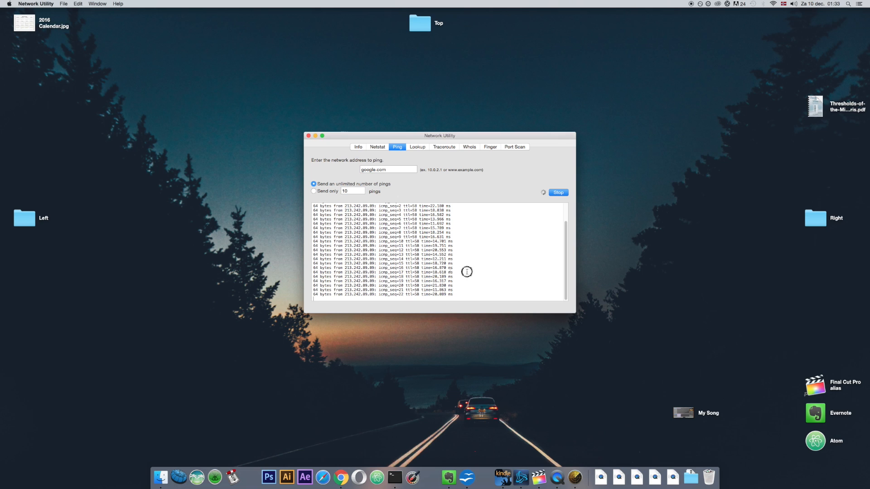
{"action": "double_click", "coordinate": [437, 277]}
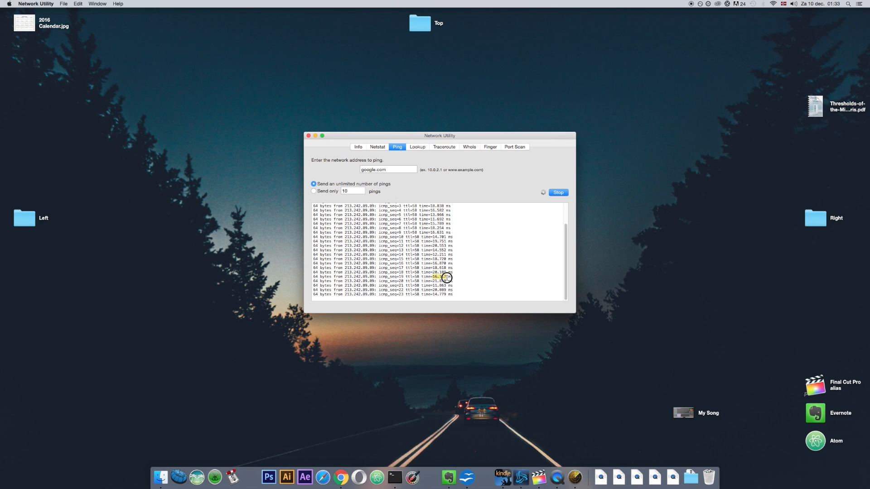